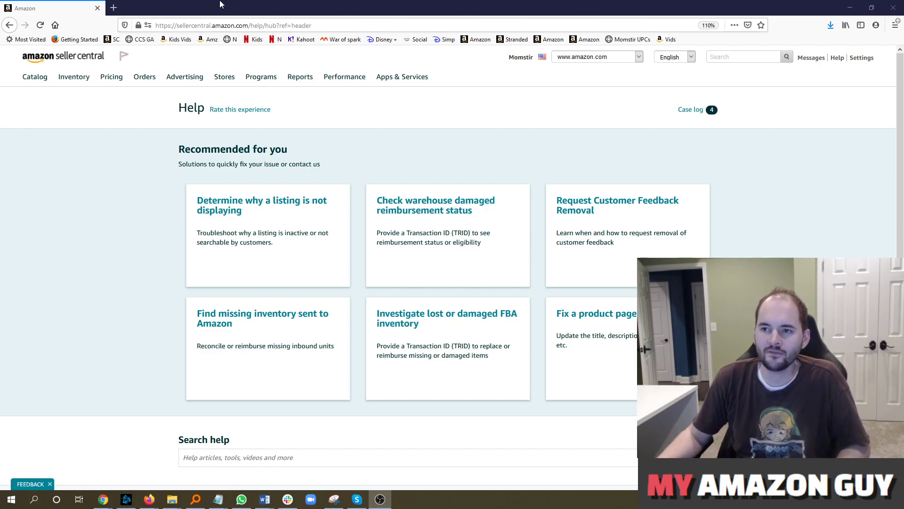
Load myamazonguy.com in a new tab, then return to the Seller Central Help tab.
{"action": "left_click", "coordinate": [113, 7]}
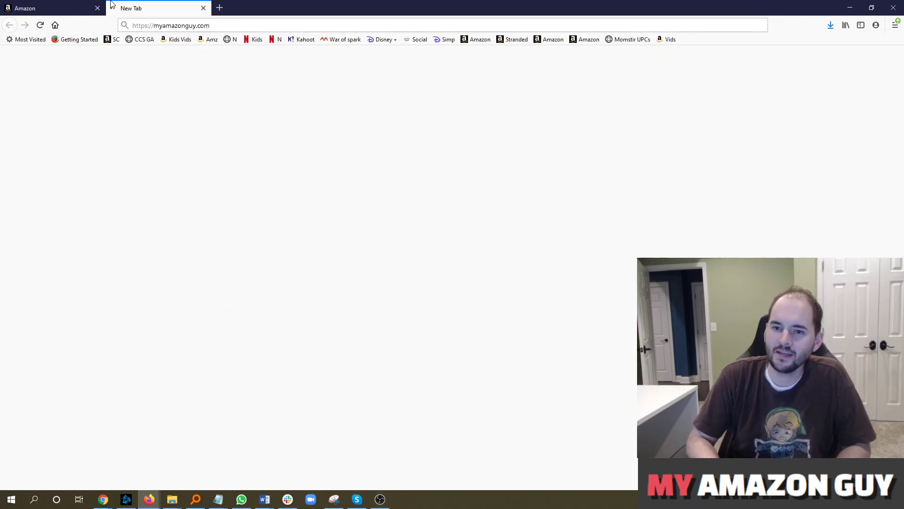
{"action": "key", "text": "Return"}
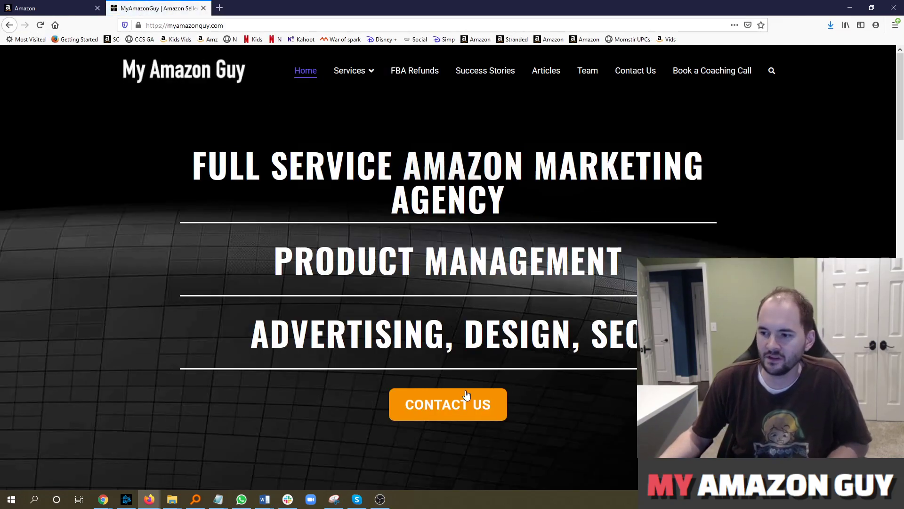
{"action": "left_click", "coordinate": [52, 9]}
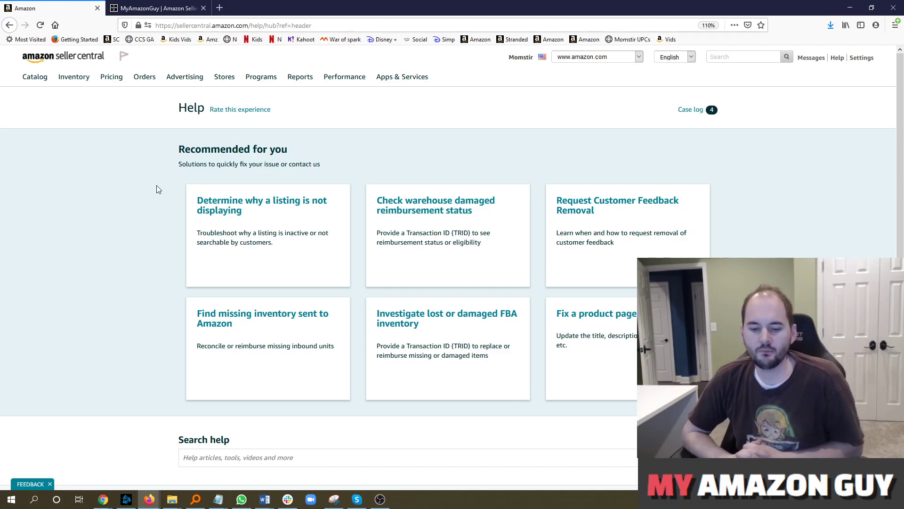
{"action": "mouse_move", "coordinate": [156, 140]}
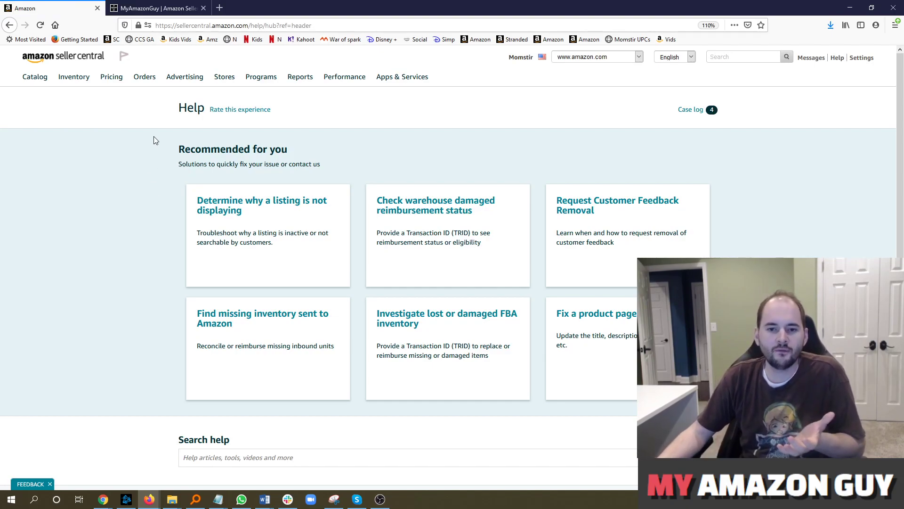
{"action": "mouse_move", "coordinate": [219, 8]}
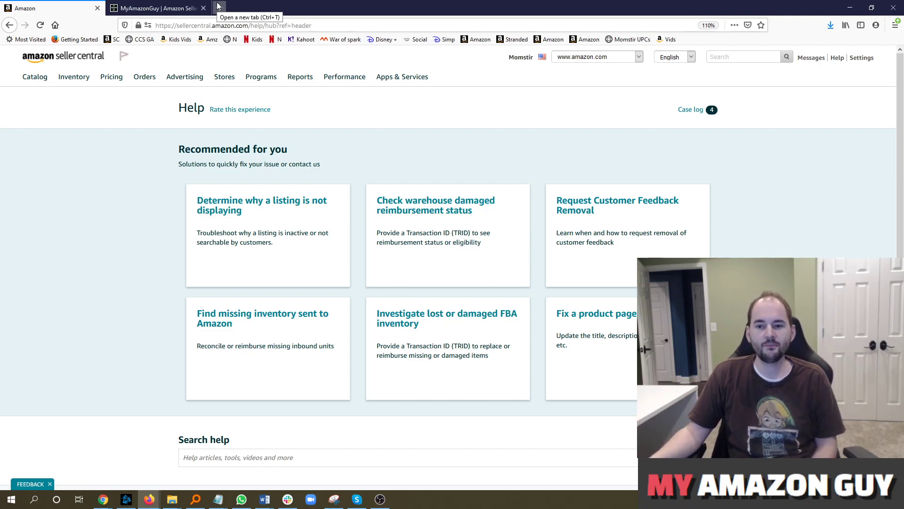
{"action": "mouse_move", "coordinate": [283, 137]}
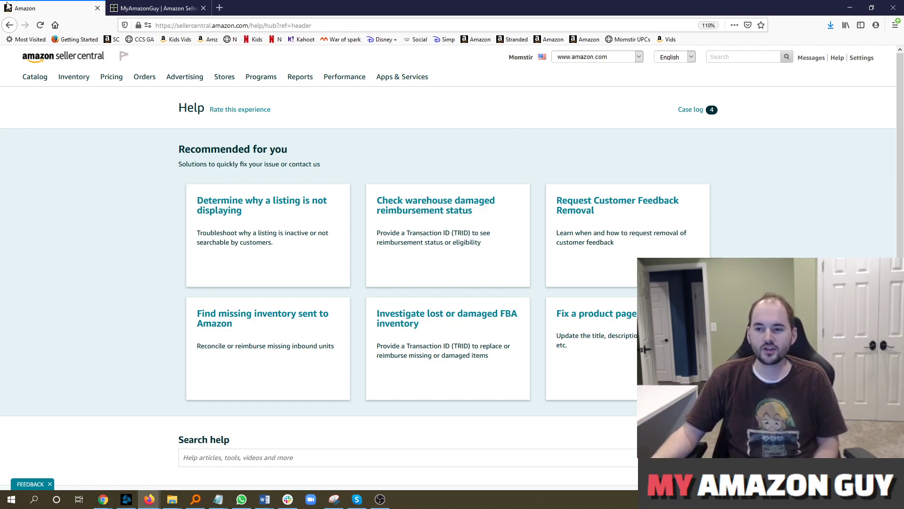
{"action": "mouse_move", "coordinate": [587, 139]}
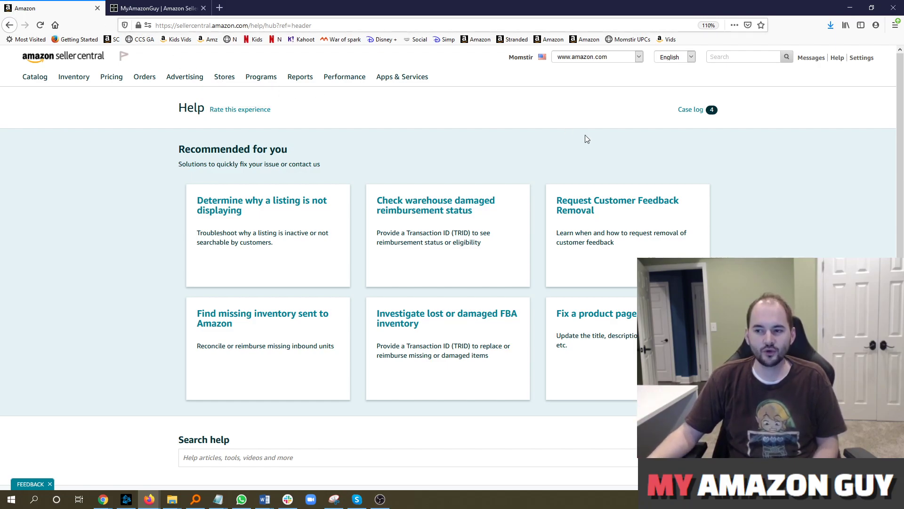
{"action": "mouse_move", "coordinate": [602, 143]}
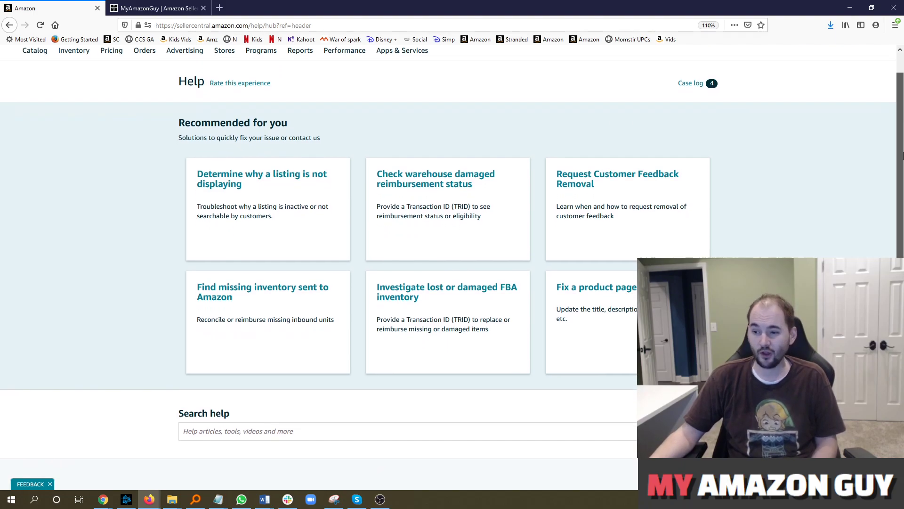
Scroll the Help page to reach the Get Support button under Need more help?
{"action": "scroll", "scroll_direction": "down", "scroll_amount": 3}
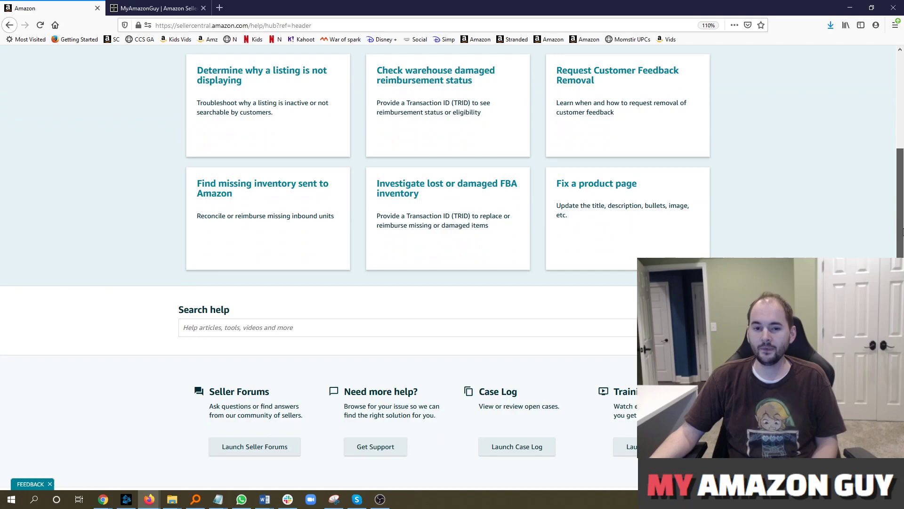
{"action": "scroll", "scroll_direction": "down", "scroll_amount": 3}
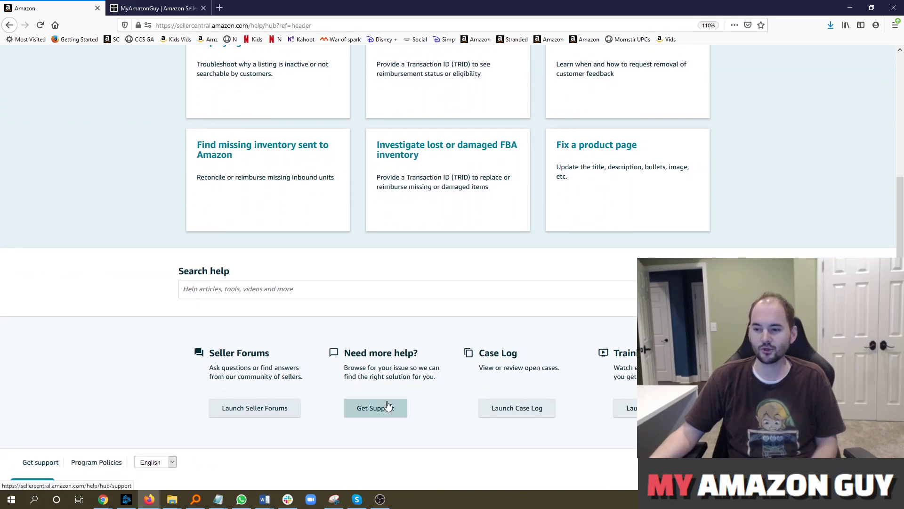
{"action": "scroll", "scroll_direction": "up", "scroll_amount": 3}
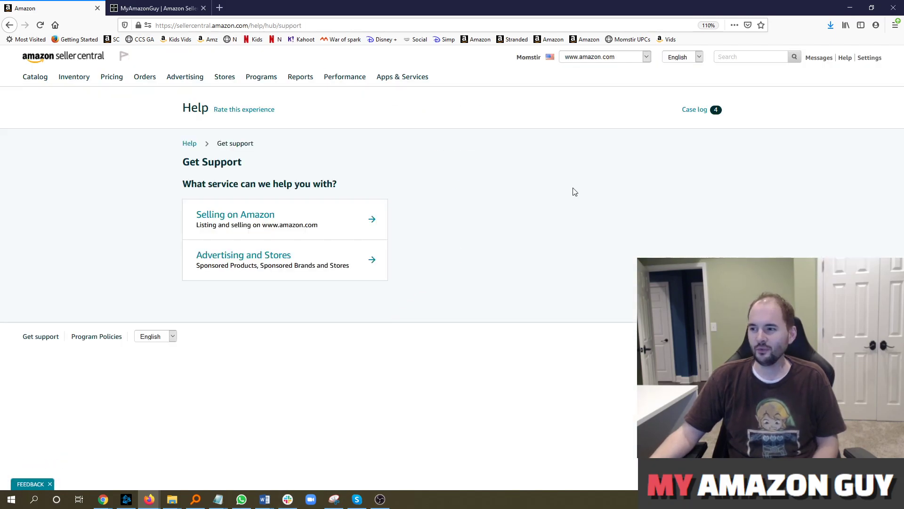
{"action": "mouse_move", "coordinate": [540, 177]}
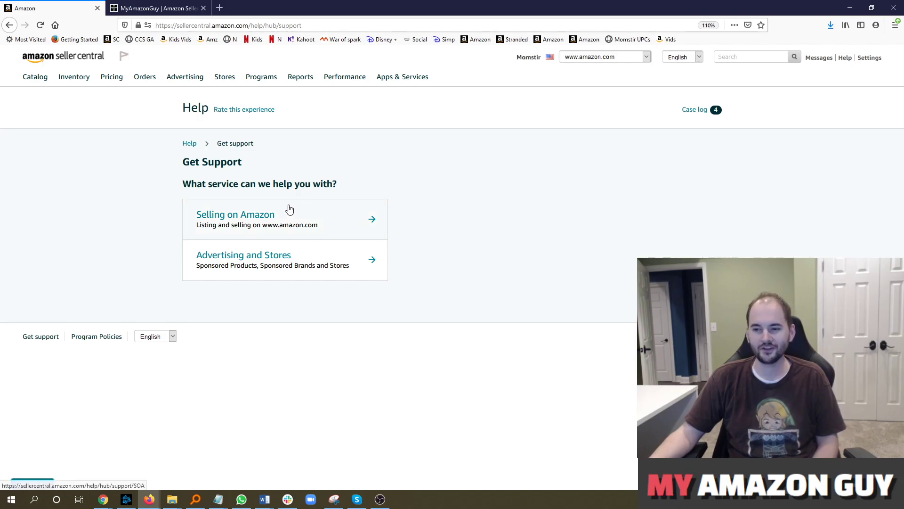
{"action": "left_click", "coordinate": [235, 214]}
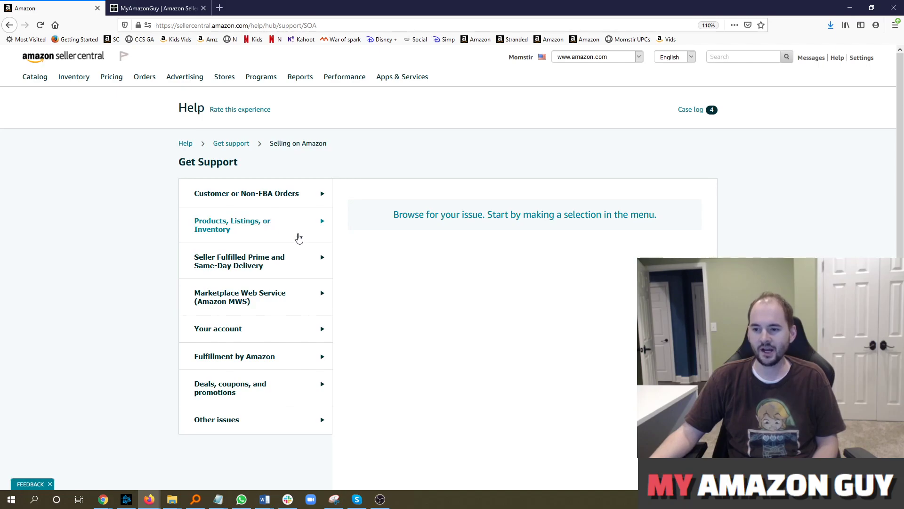
{"action": "mouse_move", "coordinate": [254, 242]}
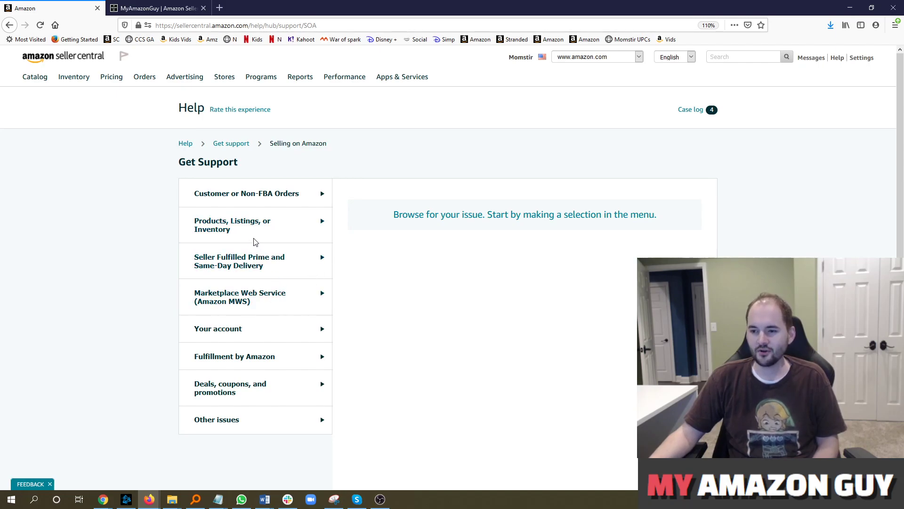
{"action": "left_click", "coordinate": [232, 225]}
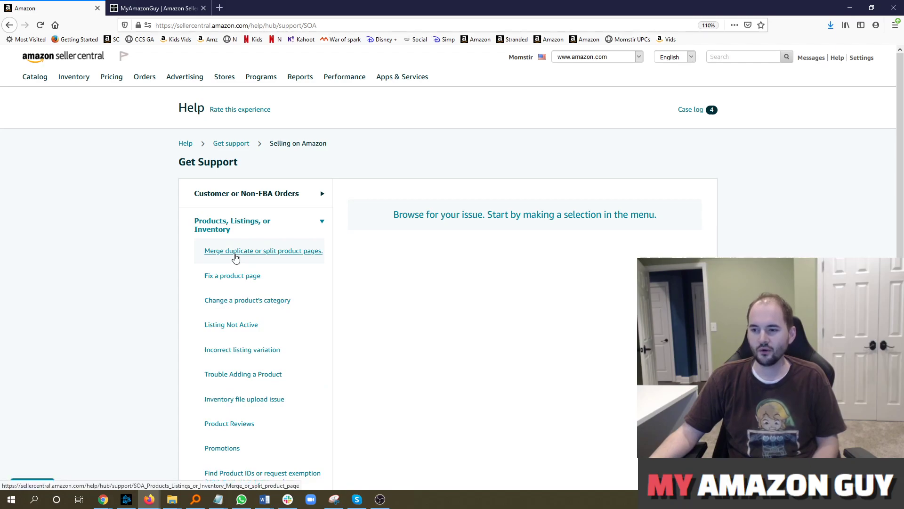
{"action": "left_click", "coordinate": [263, 251]}
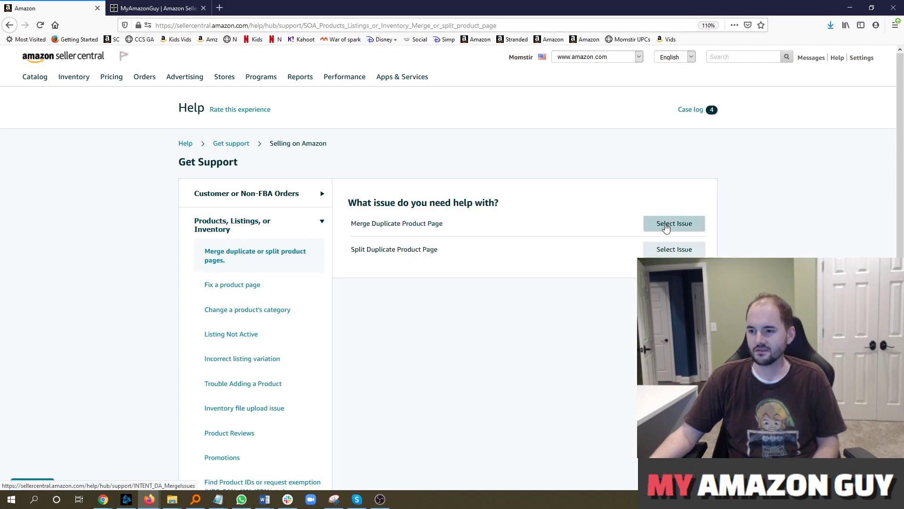
{"action": "left_click", "coordinate": [674, 223]}
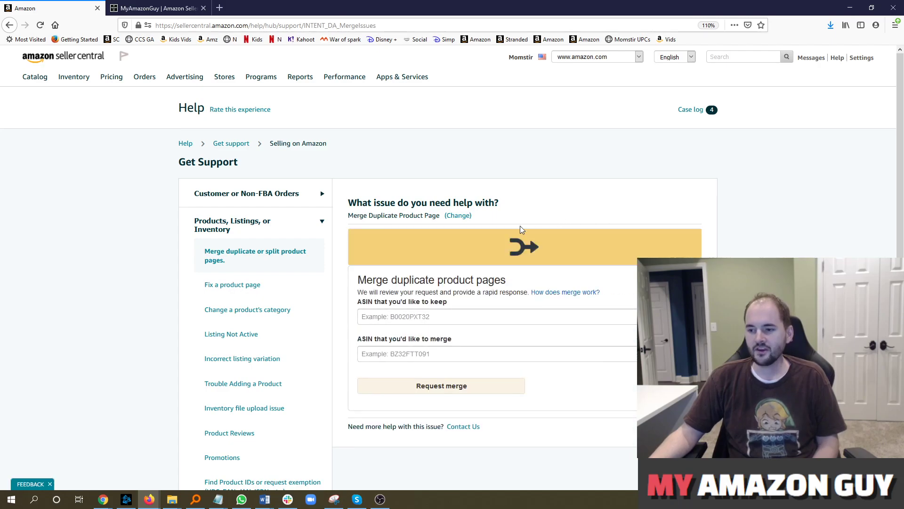
{"action": "scroll", "scroll_direction": "down", "scroll_amount": 3}
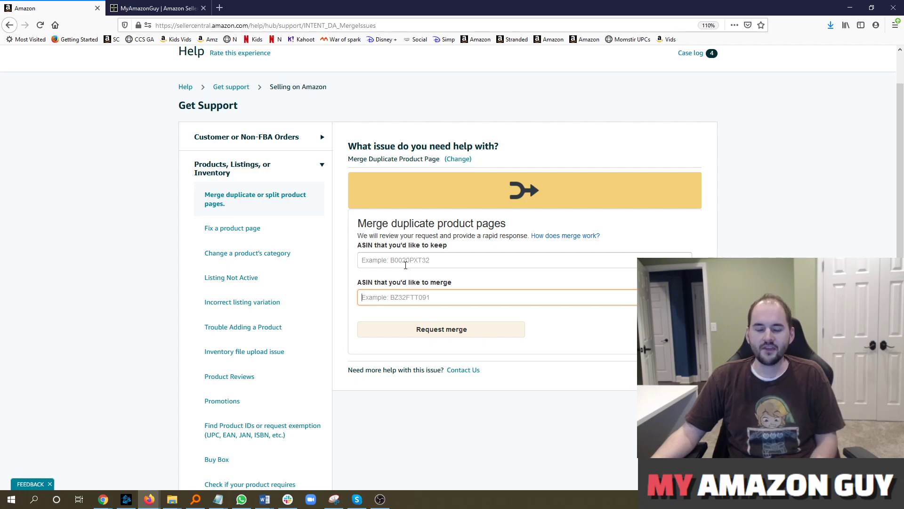
{"action": "left_click", "coordinate": [490, 260]}
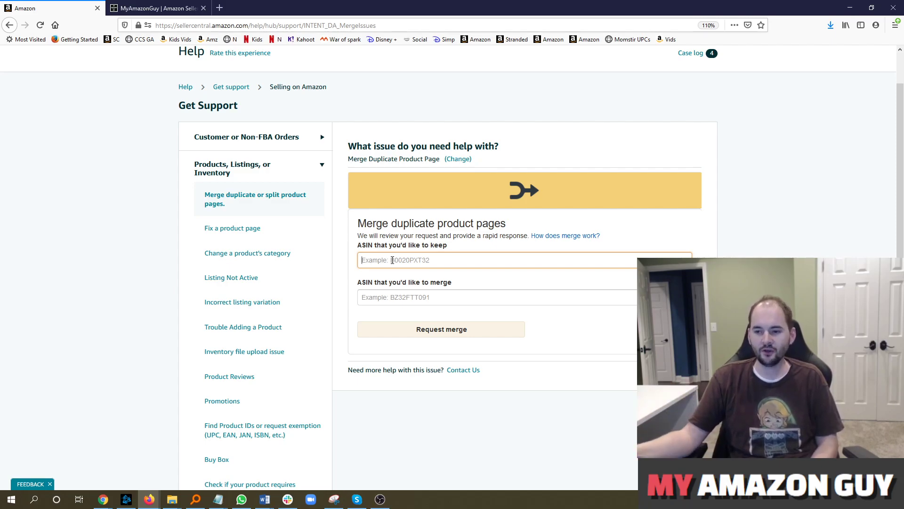
{"action": "mouse_move", "coordinate": [371, 278]}
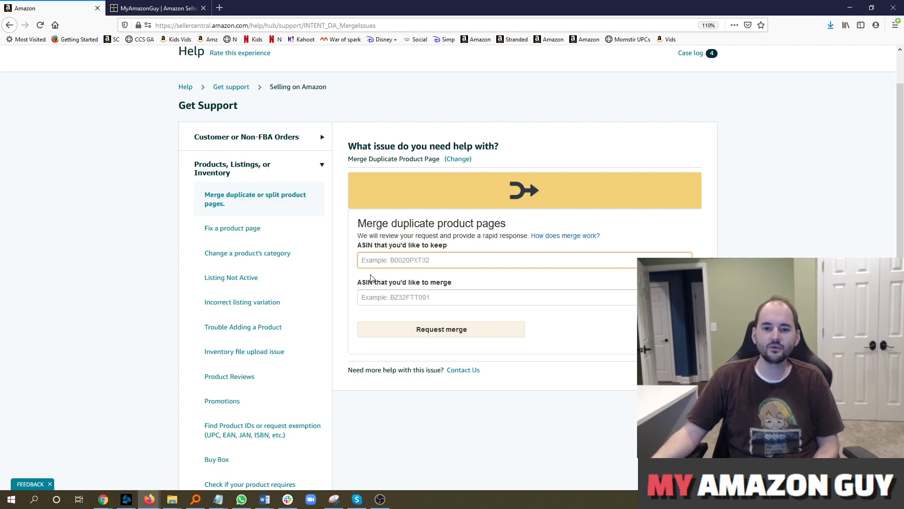
{"action": "mouse_move", "coordinate": [312, 272]}
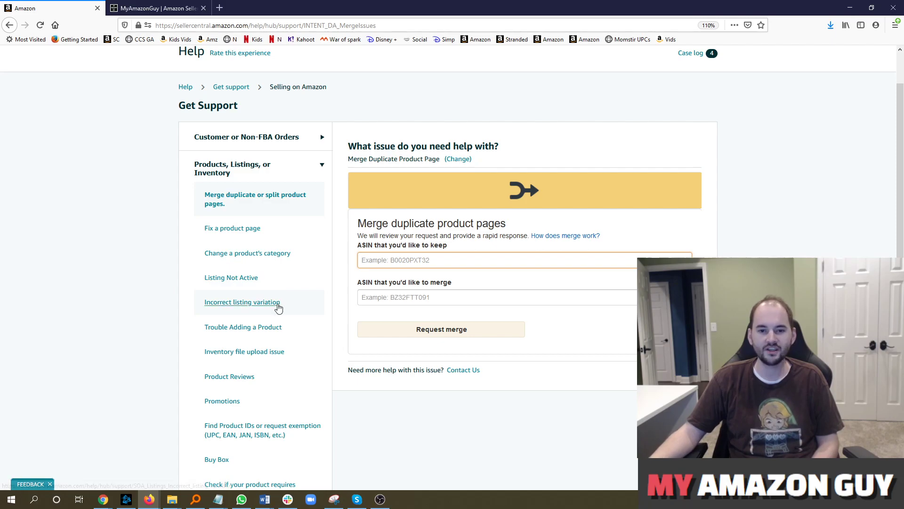
{"action": "mouse_move", "coordinate": [260, 348]}
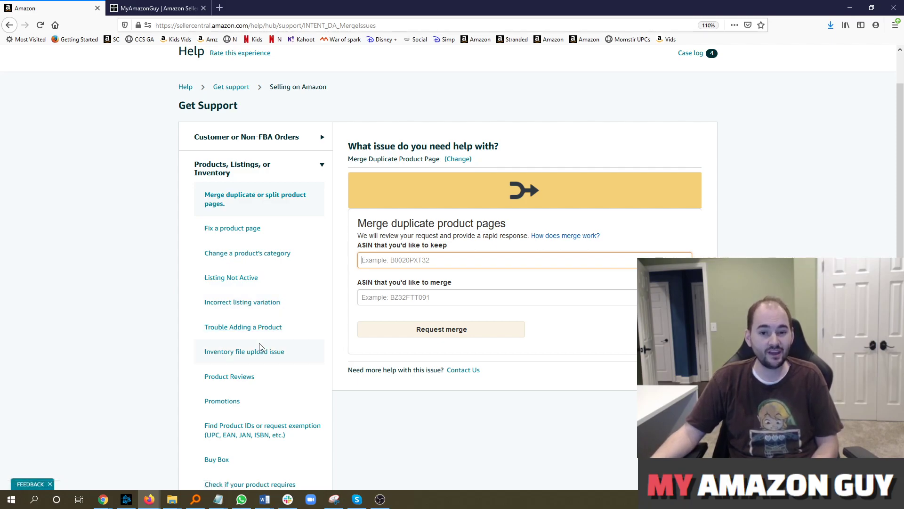
{"action": "mouse_move", "coordinate": [260, 345]}
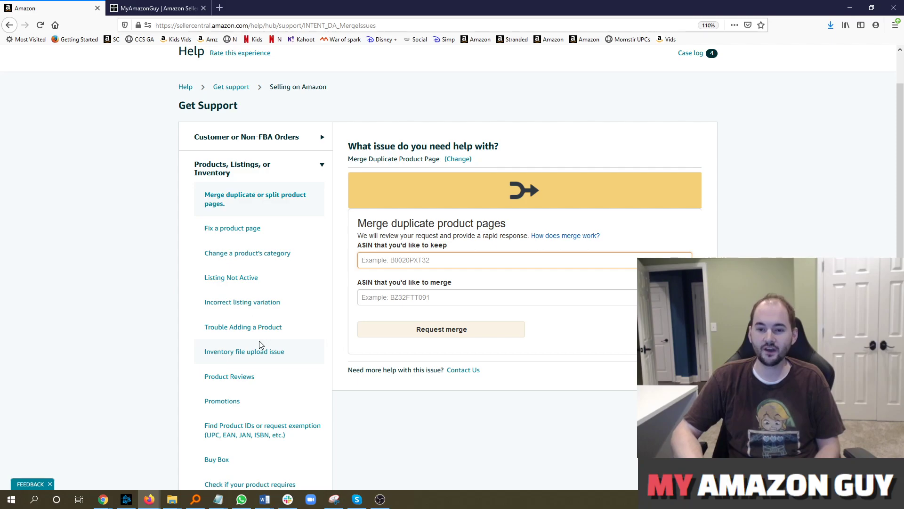
{"action": "left_click", "coordinate": [497, 260]}
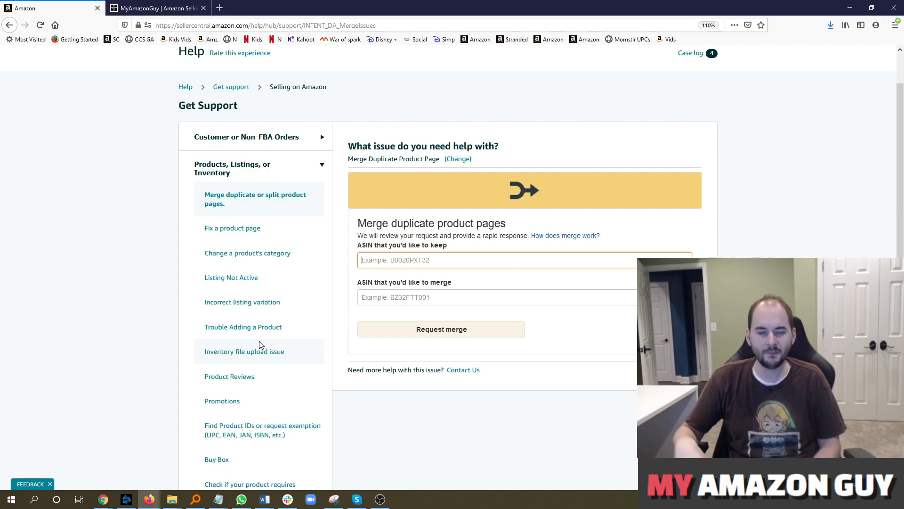
{"action": "left_click", "coordinate": [155, 8]}
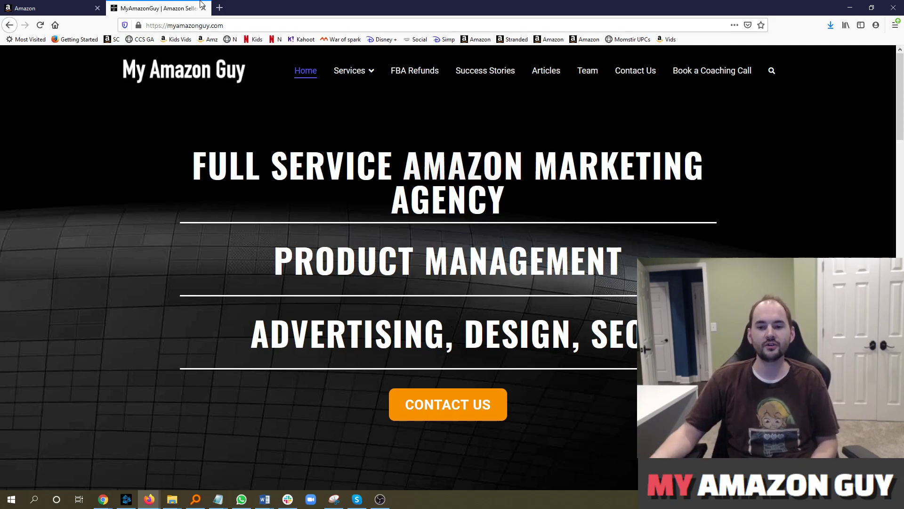
{"action": "mouse_move", "coordinate": [199, 4]}
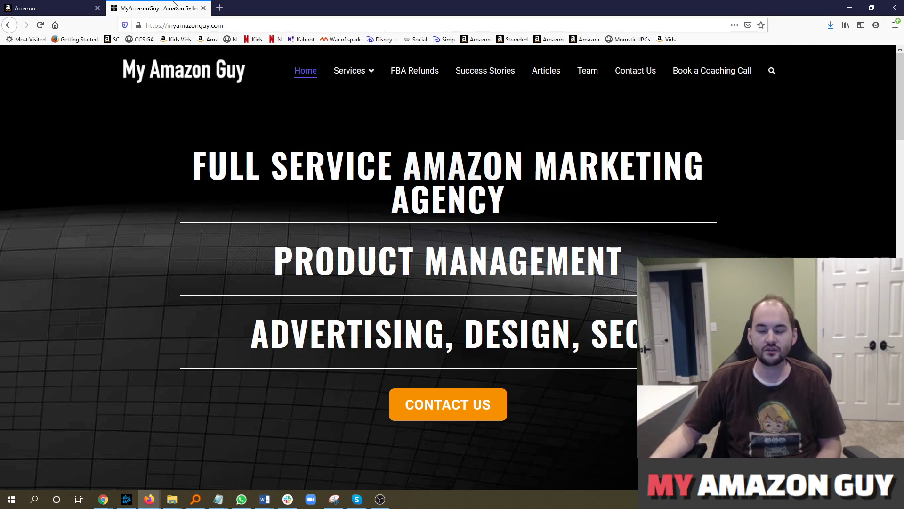
{"action": "mouse_move", "coordinate": [159, 9]}
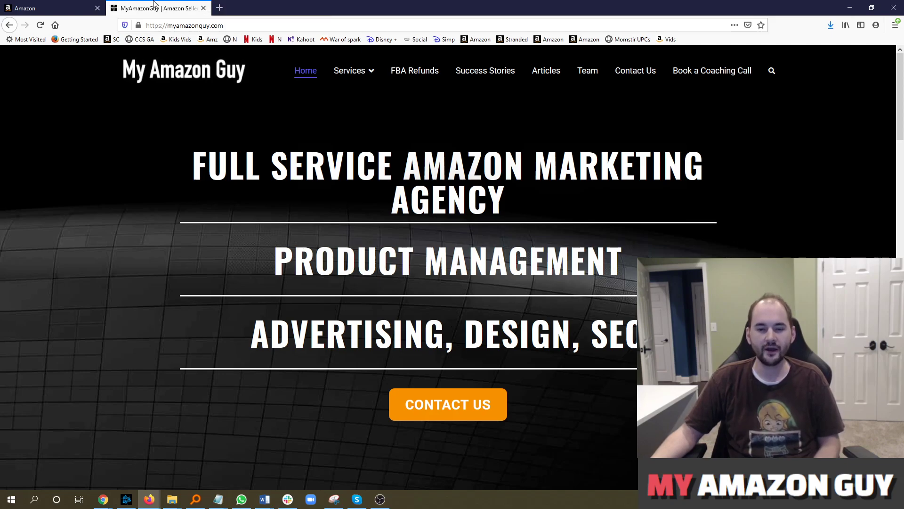
{"action": "mouse_move", "coordinate": [283, 62]}
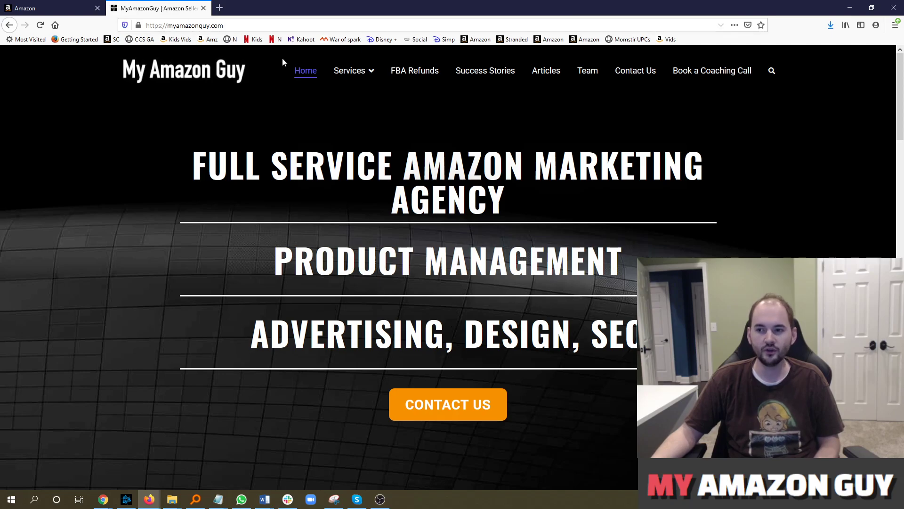
Switch to the tab showing the My Amazon Guy homepage.
{"action": "left_click", "coordinate": [349, 70]}
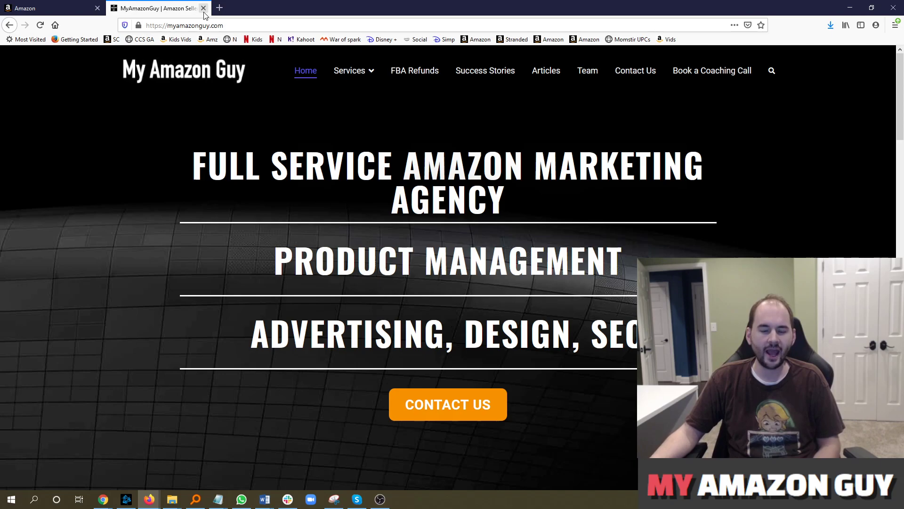
{"action": "mouse_move", "coordinate": [203, 8]}
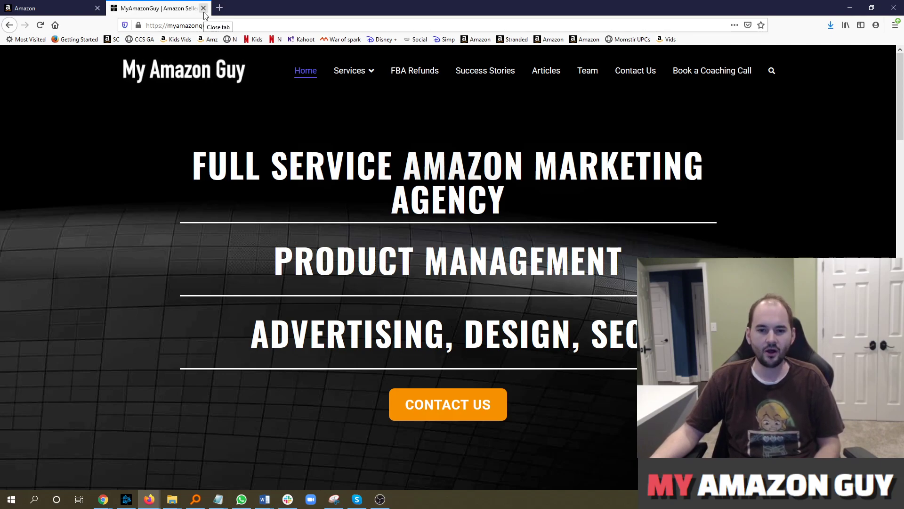
{"action": "mouse_move", "coordinate": [193, 14]}
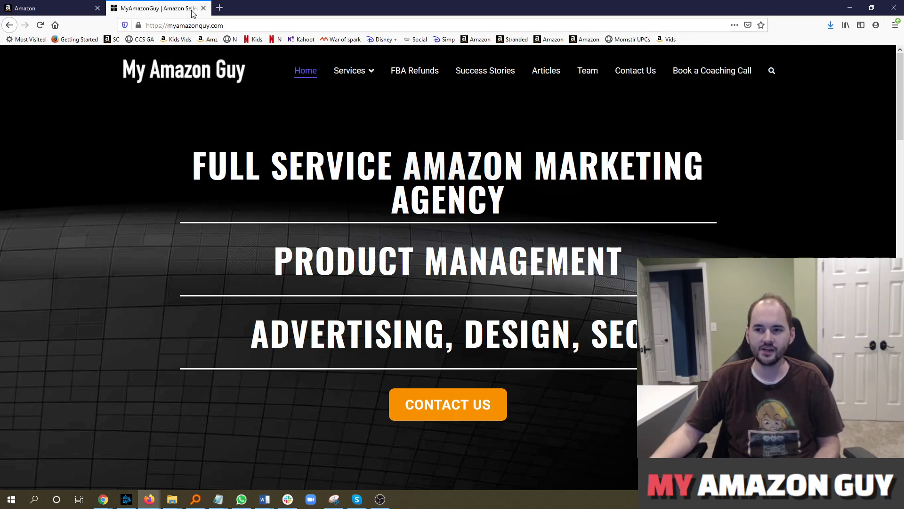
{"action": "mouse_move", "coordinate": [185, 8]}
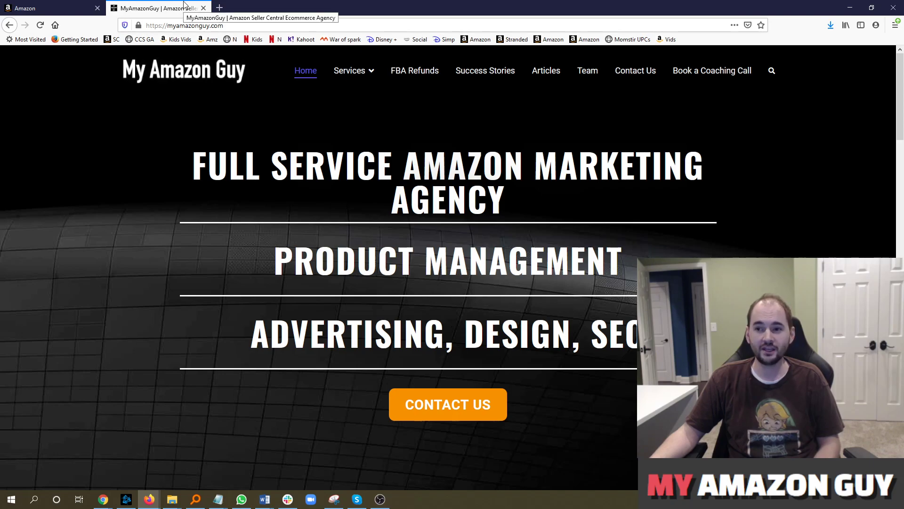